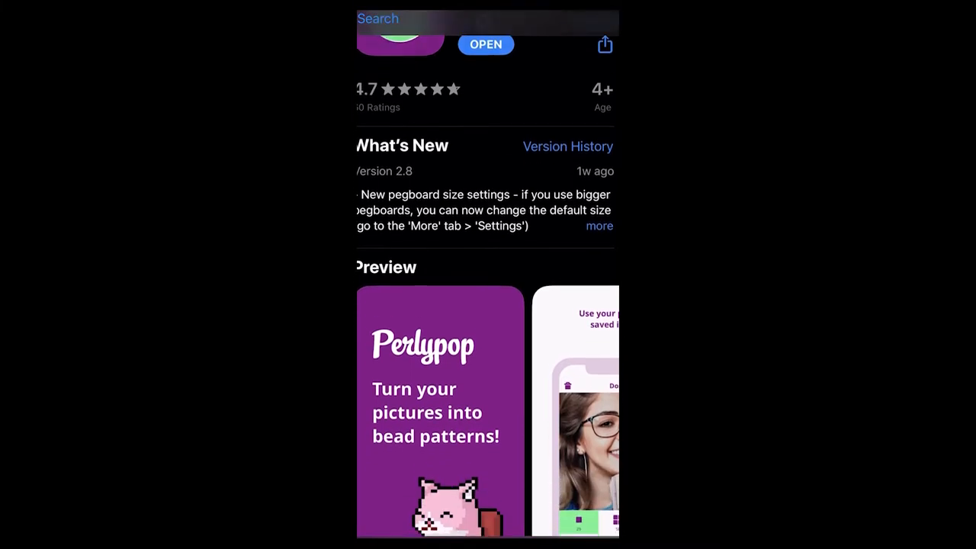
Step: Browse the Perlypop page and reach the Texas thin-blue-line flag photo in the picker
scroll(down, 3)
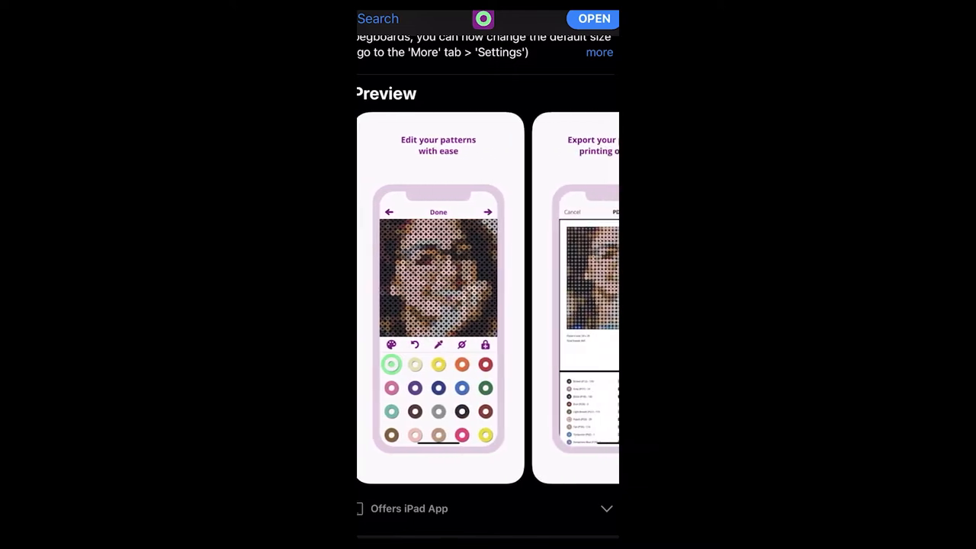
scroll(left, 3)
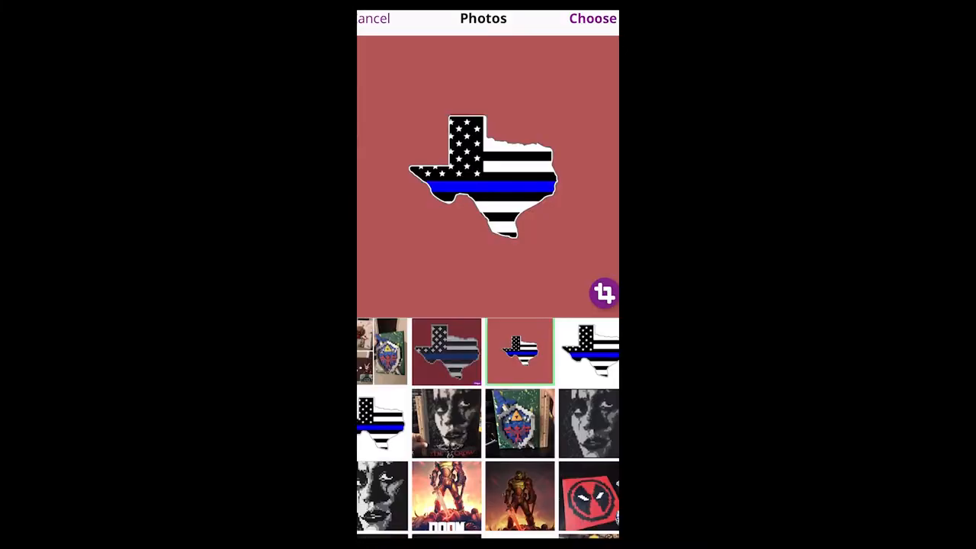
Step: Load the Texas flag photo into pattern setup at Midi size, 58 beads wide
click(592, 19)
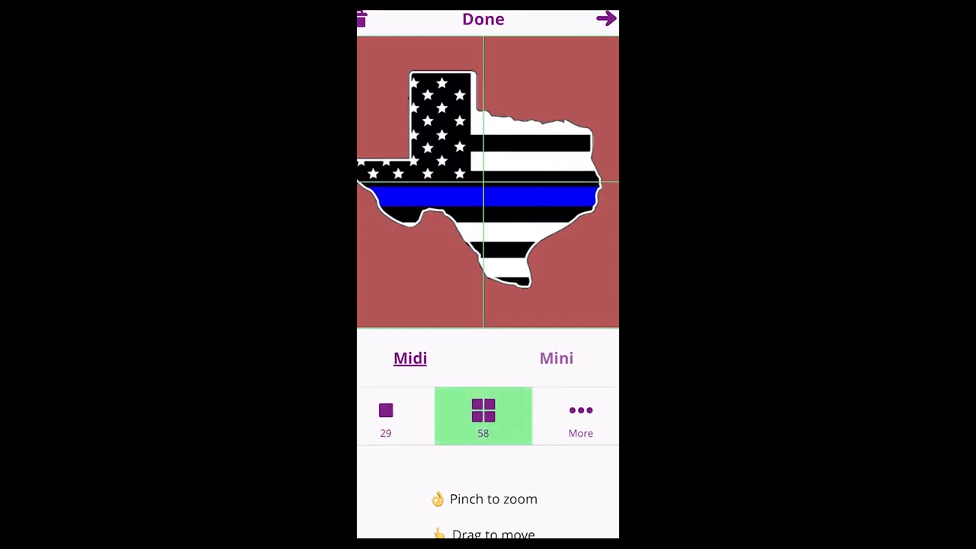
Step: Enter a custom size of 5852, then switch to a pegboard-preset width for the pattern
click(579, 415)
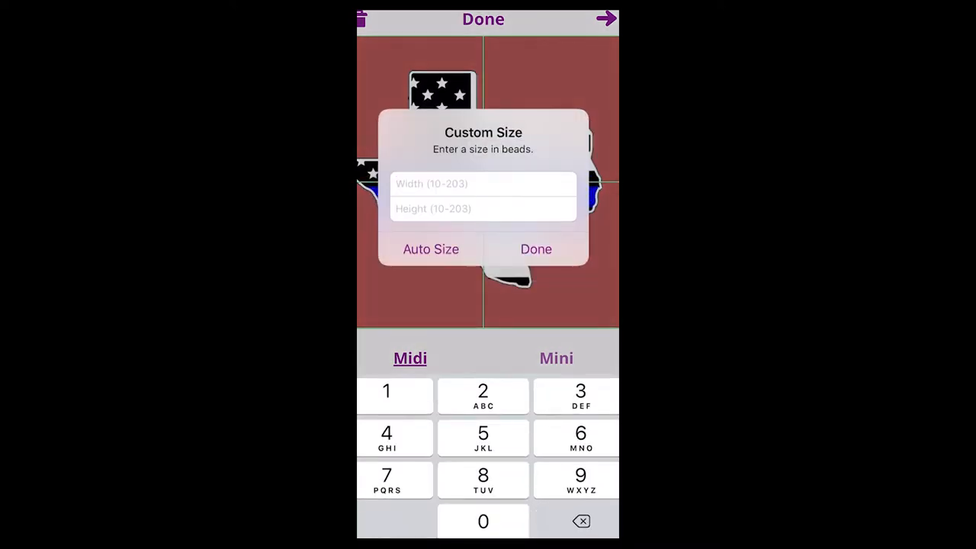
text(5852)
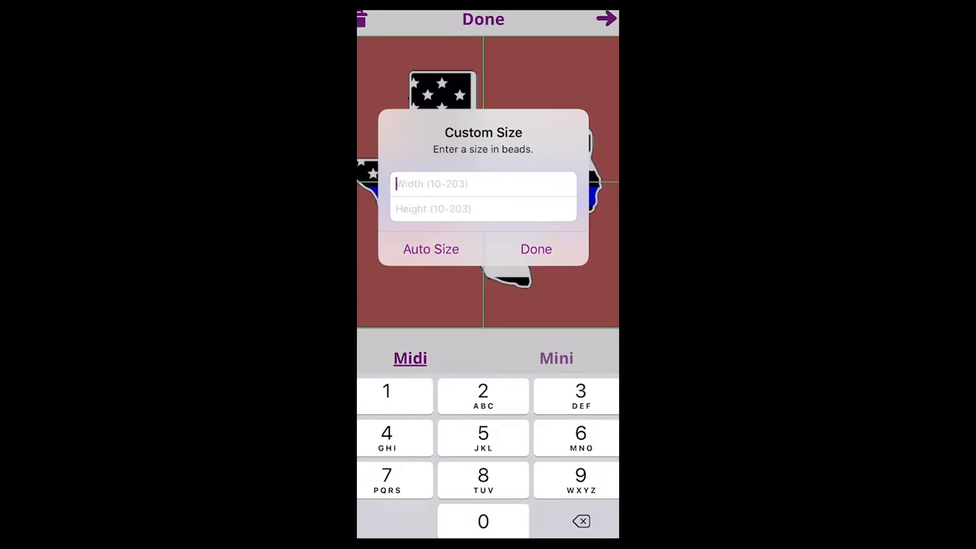
click(430, 248)
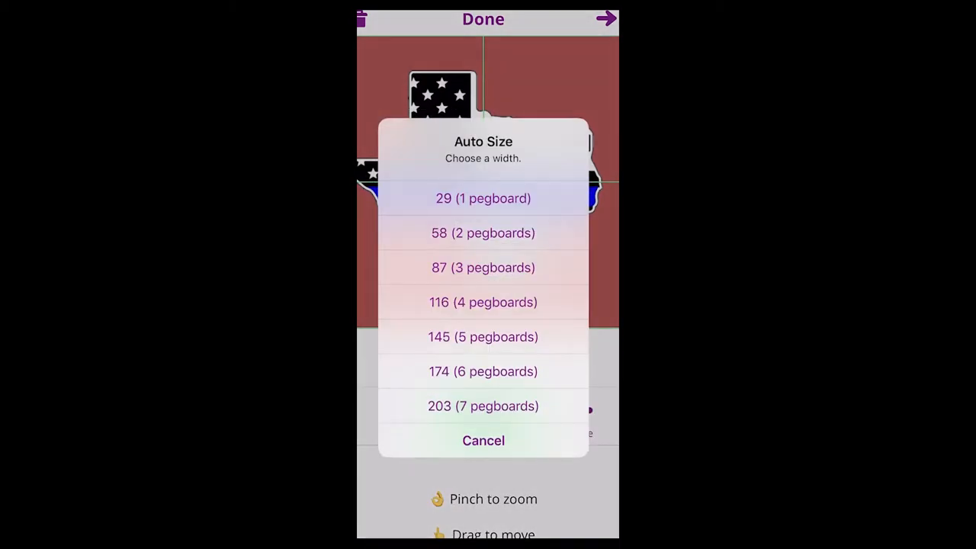
click(482, 302)
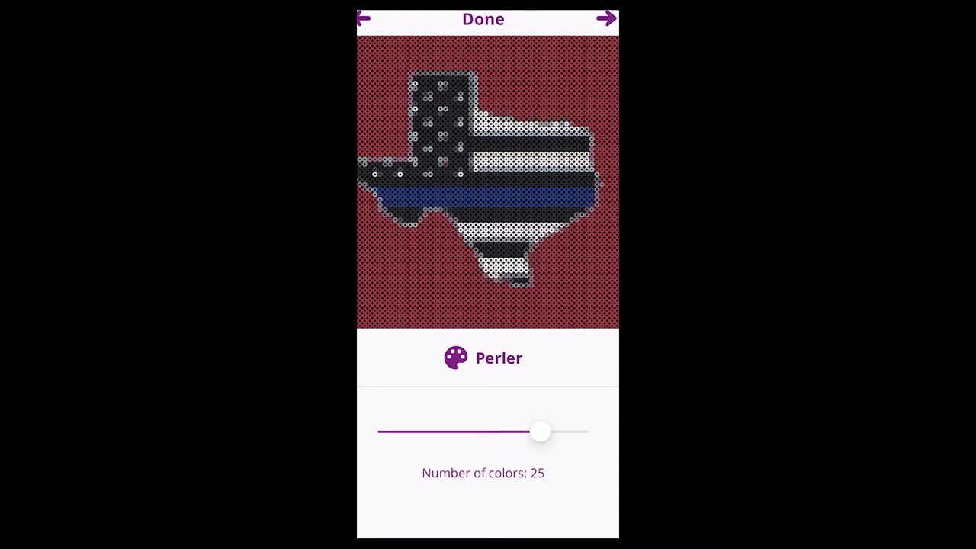
Step: Lower the Number of colors slider, dropping toward 2 then nudging it back up slightly
drag(539, 431, 388, 431)
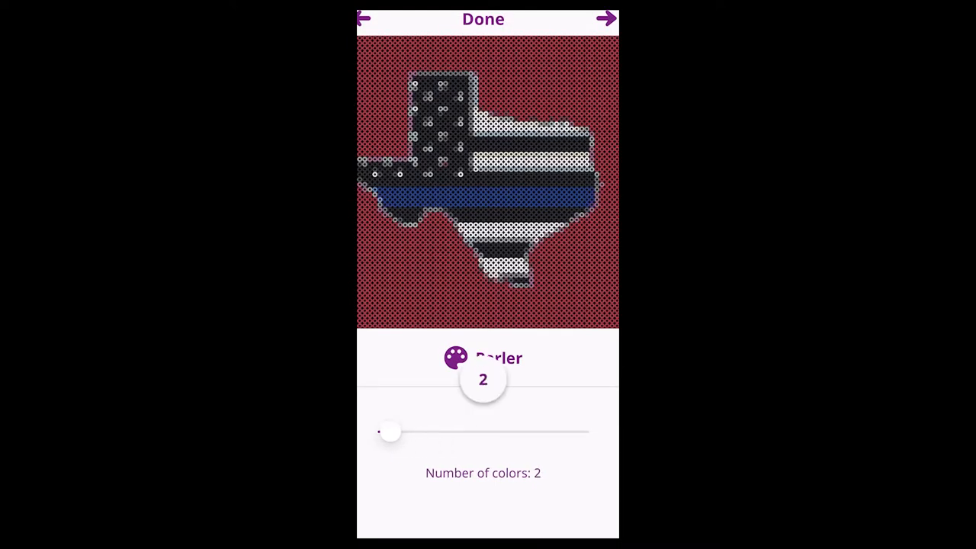
drag(389, 433, 424, 433)
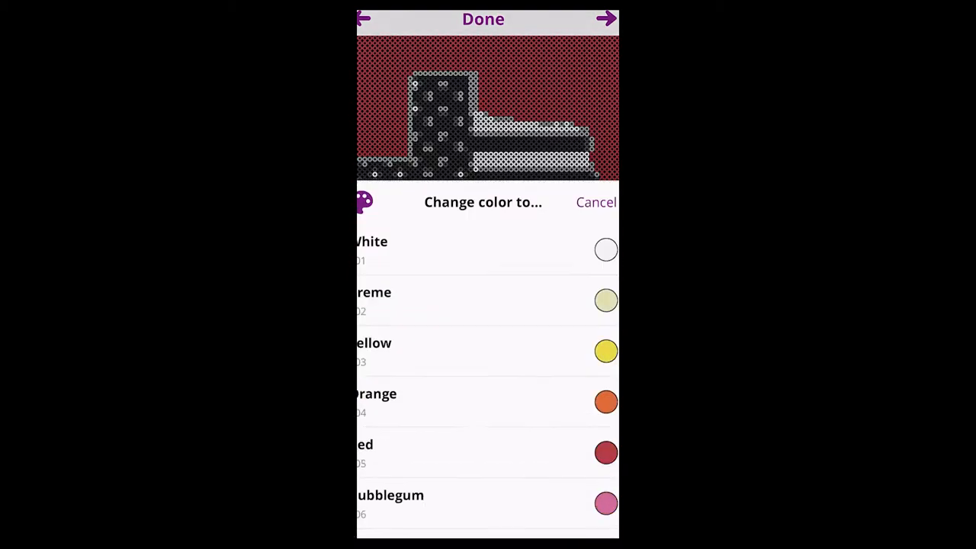
Step: Swap two bead colors via the Change color list, then enter bead-by-bead editing
click(594, 201)
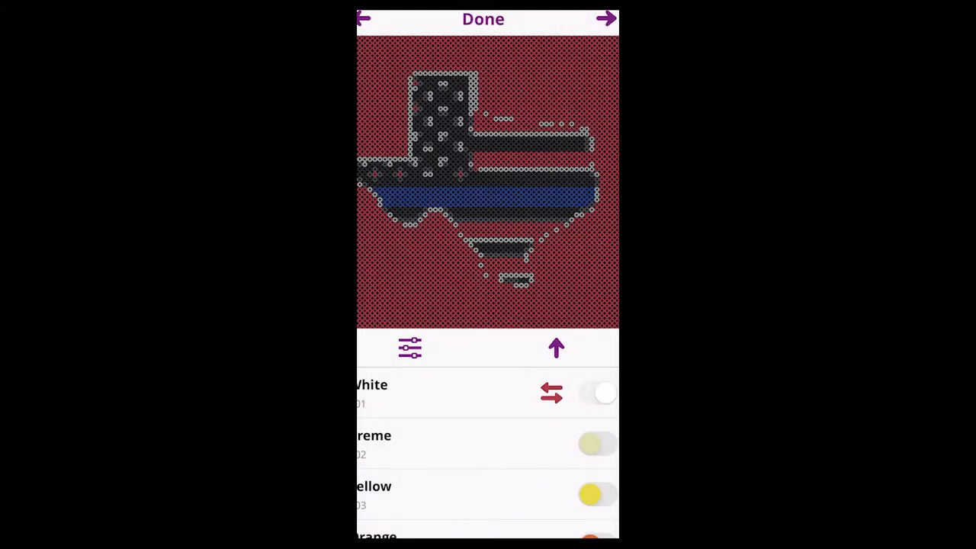
click(551, 394)
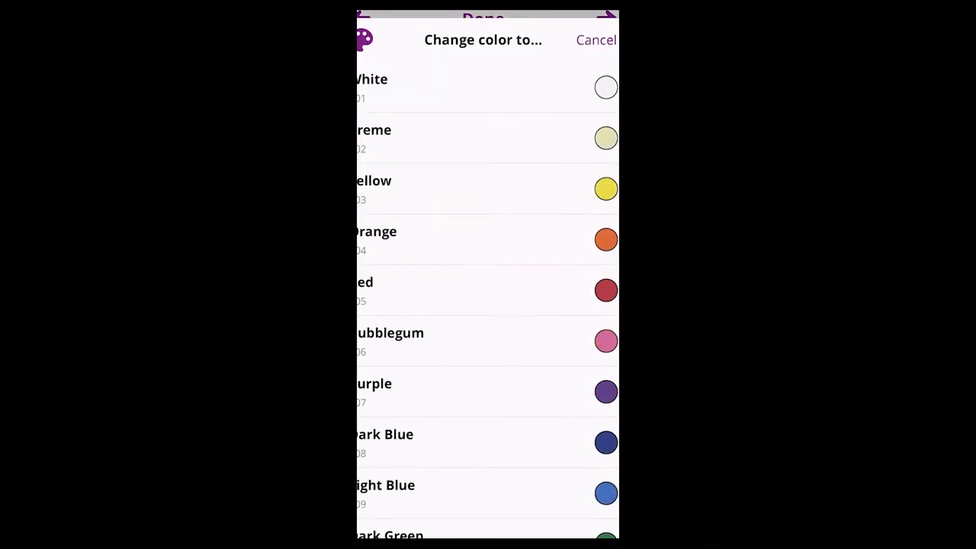
click(596, 40)
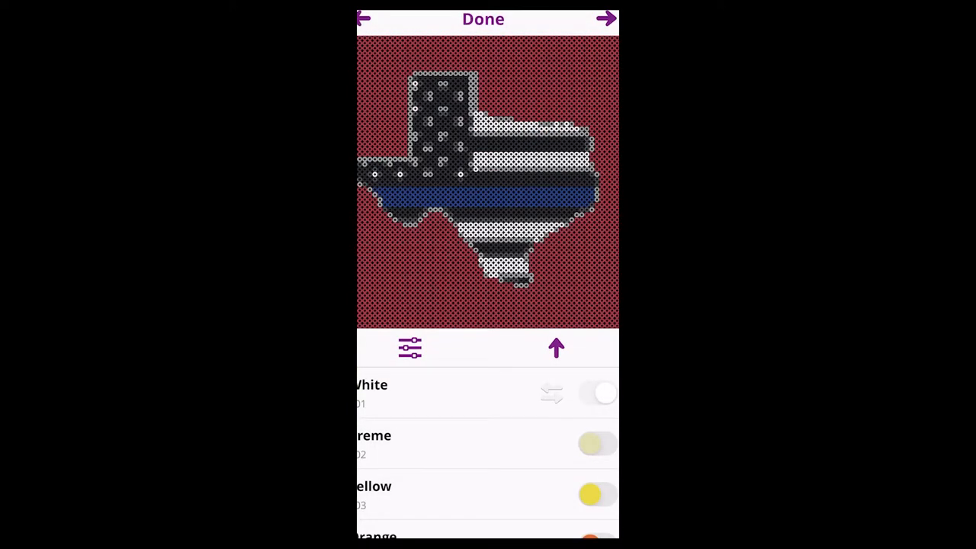
click(598, 392)
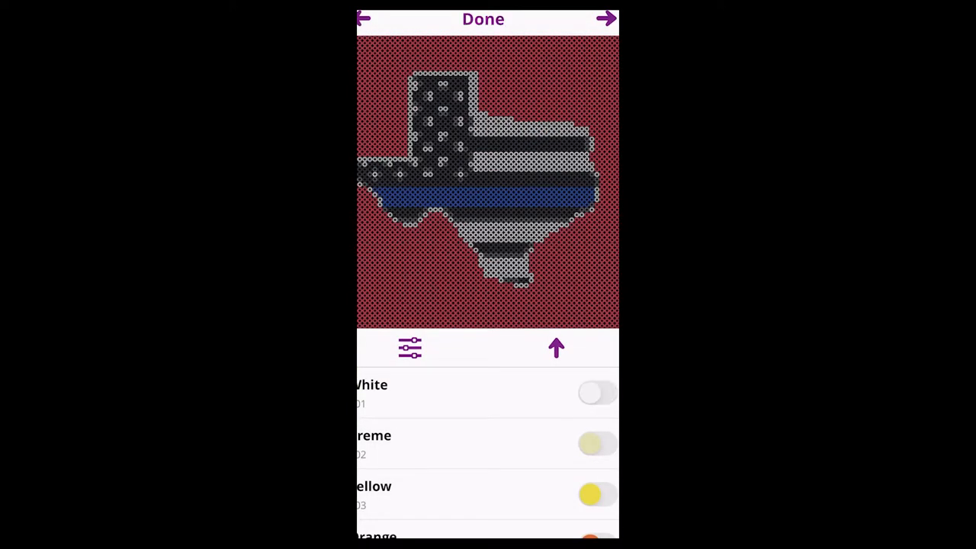
click(369, 347)
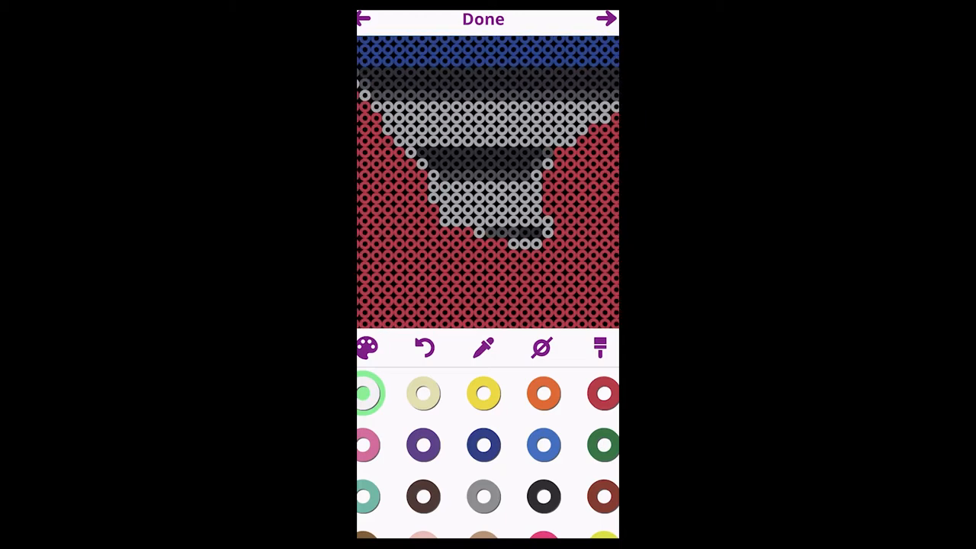
Step: Sample the red from a bead with the eyedropper, then select black from the palette
click(484, 348)
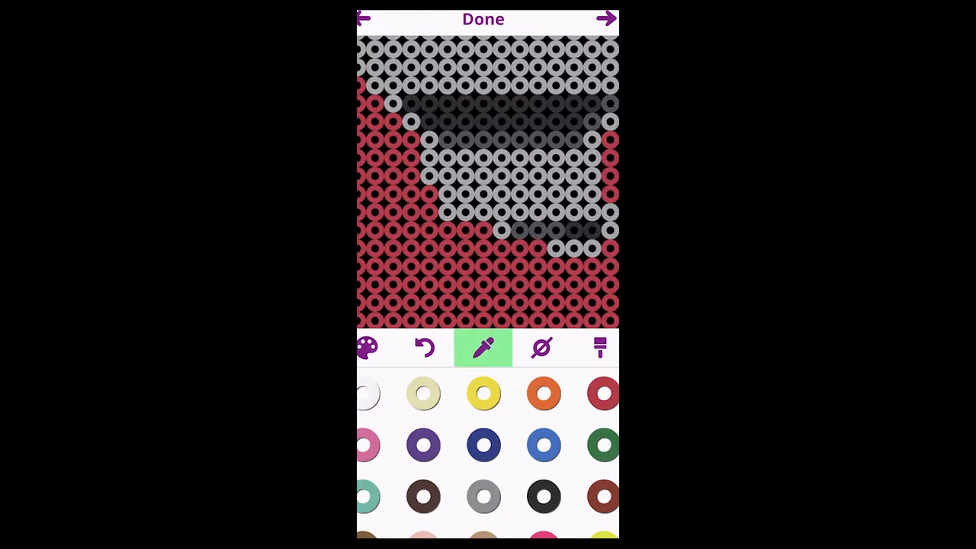
click(602, 393)
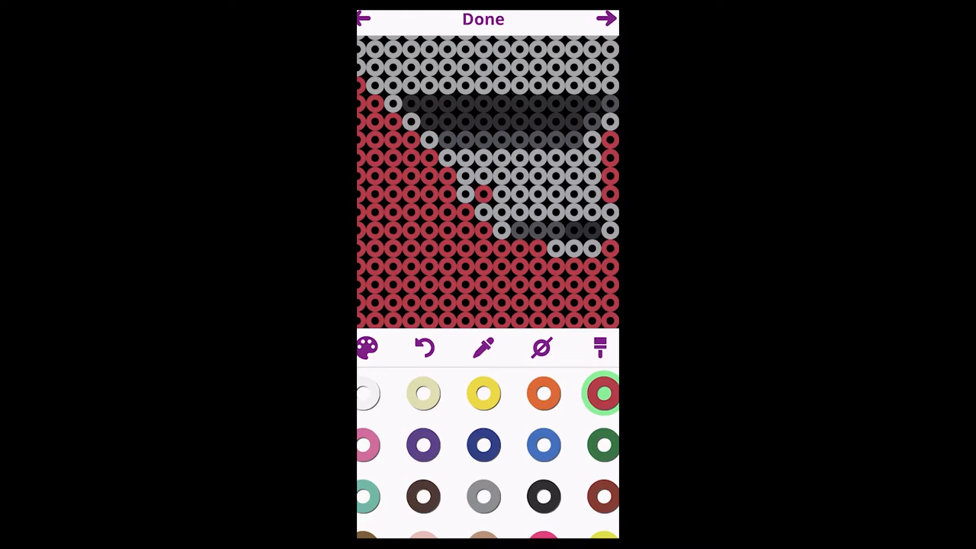
click(542, 497)
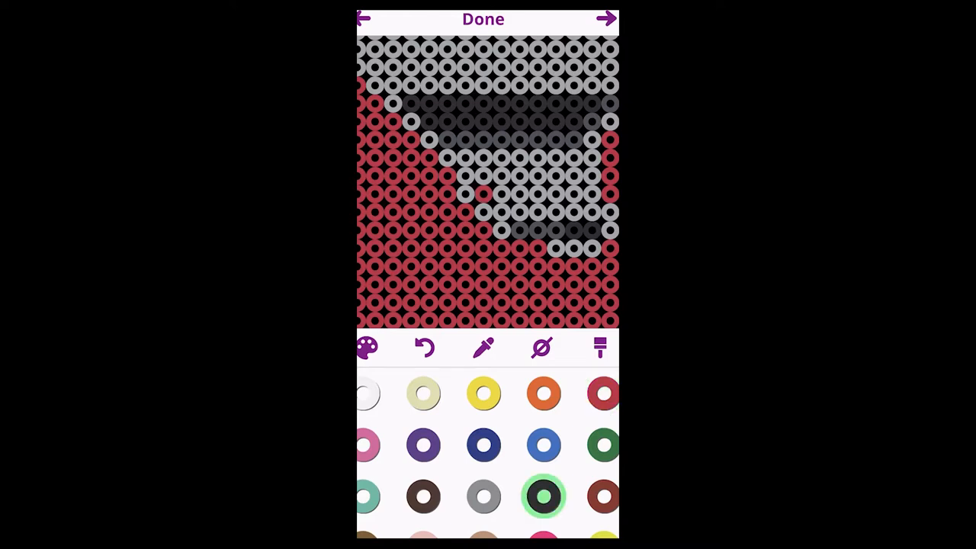